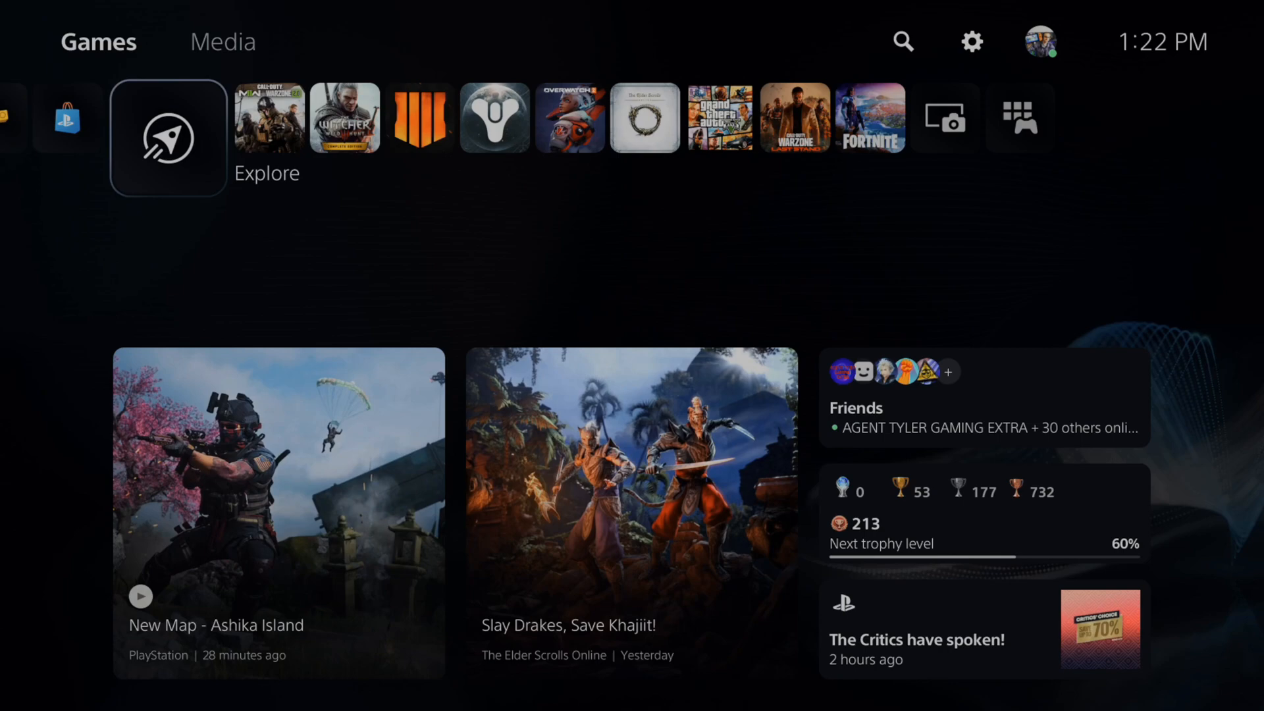
Open Settings > Network and view the wired LAN, internet and PSN connection status.
click(98, 43)
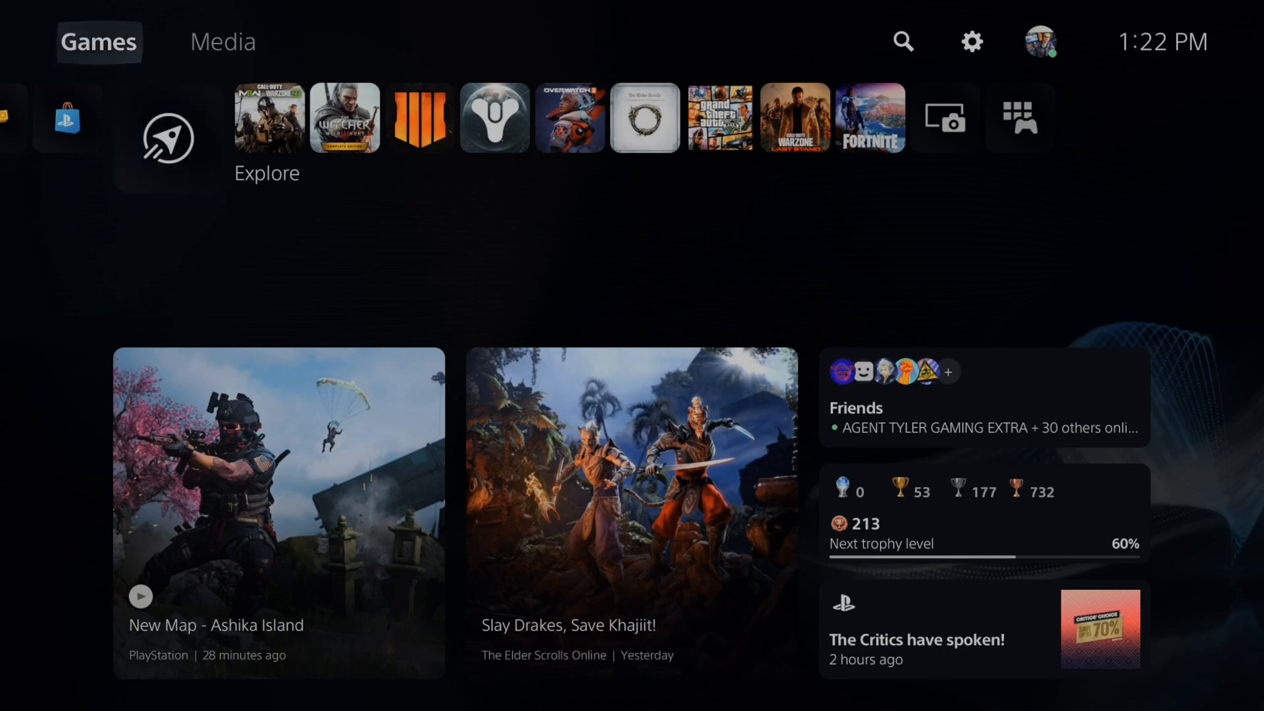
click(971, 42)
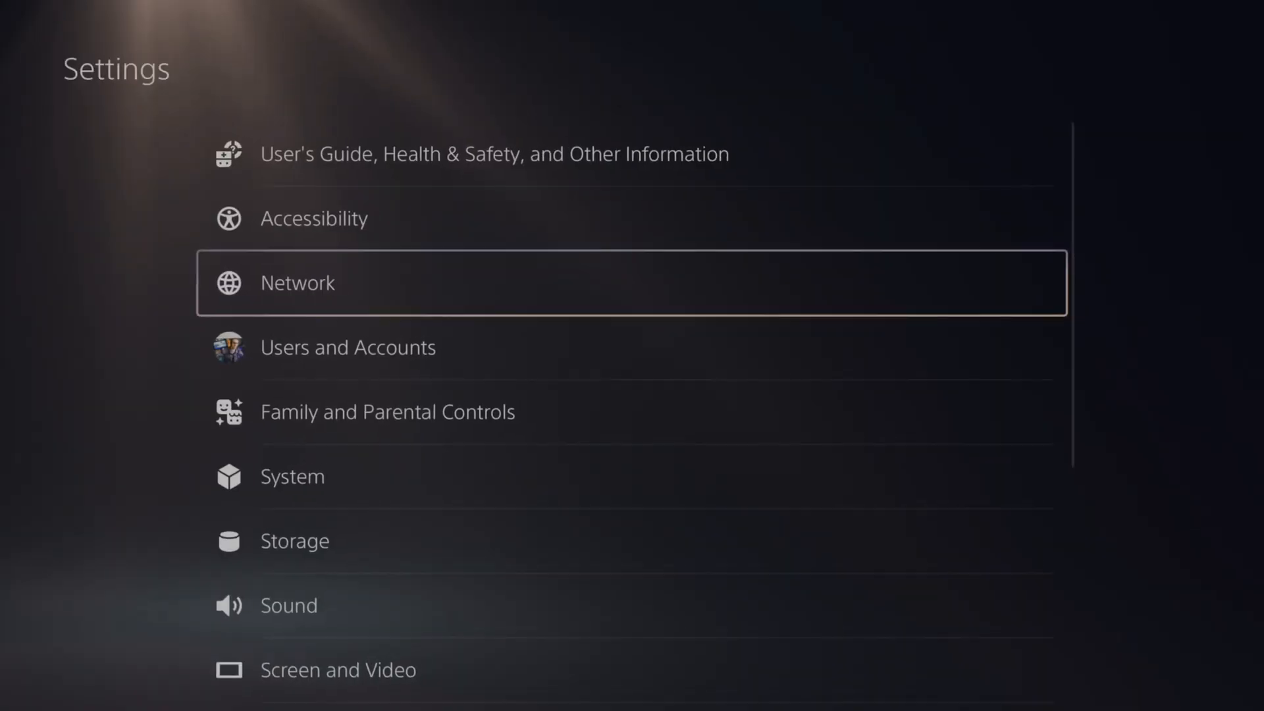
click(296, 282)
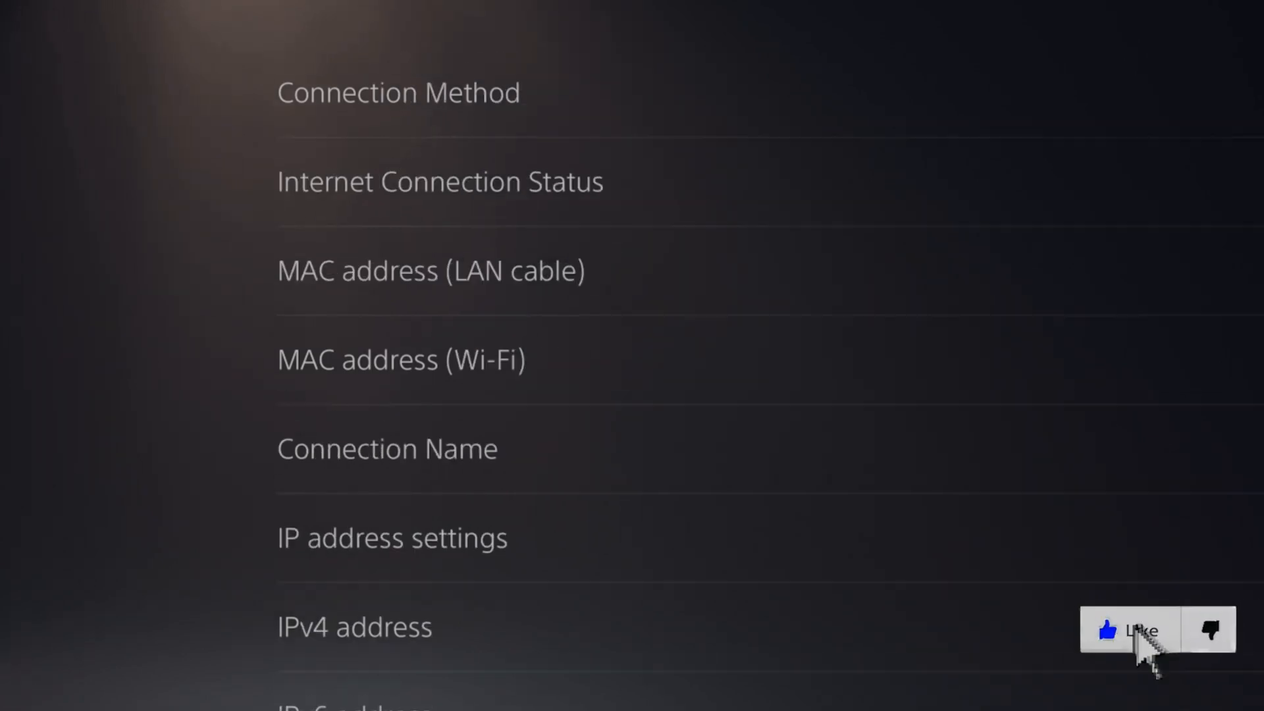
scroll(down, 3)
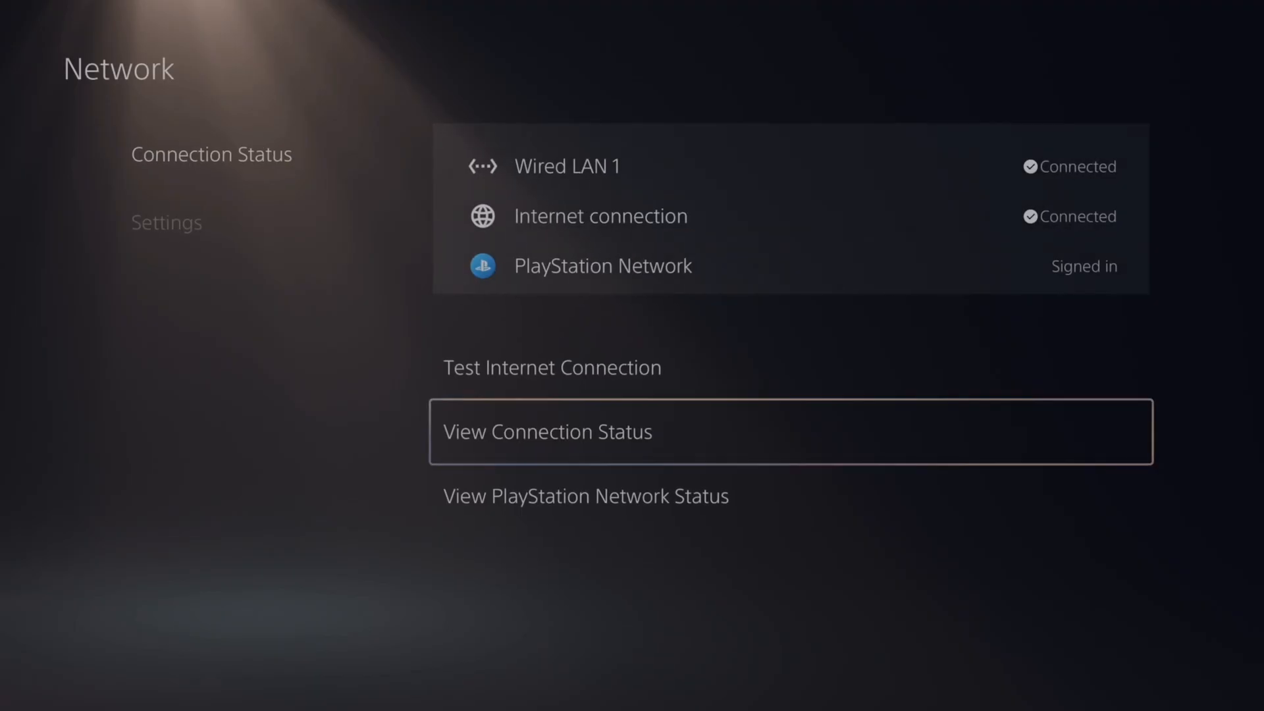
Open Advanced Settings for Wired LAN 1 under Set Up Internet Connection.
click(166, 223)
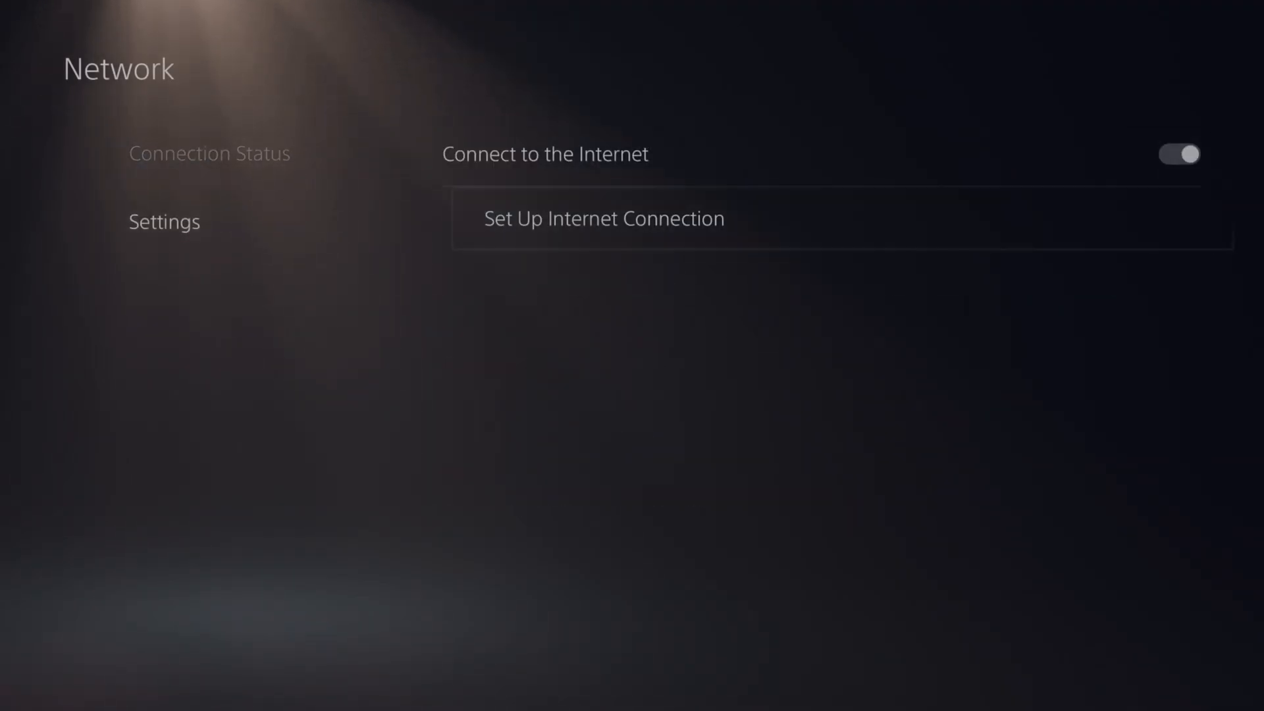
click(604, 218)
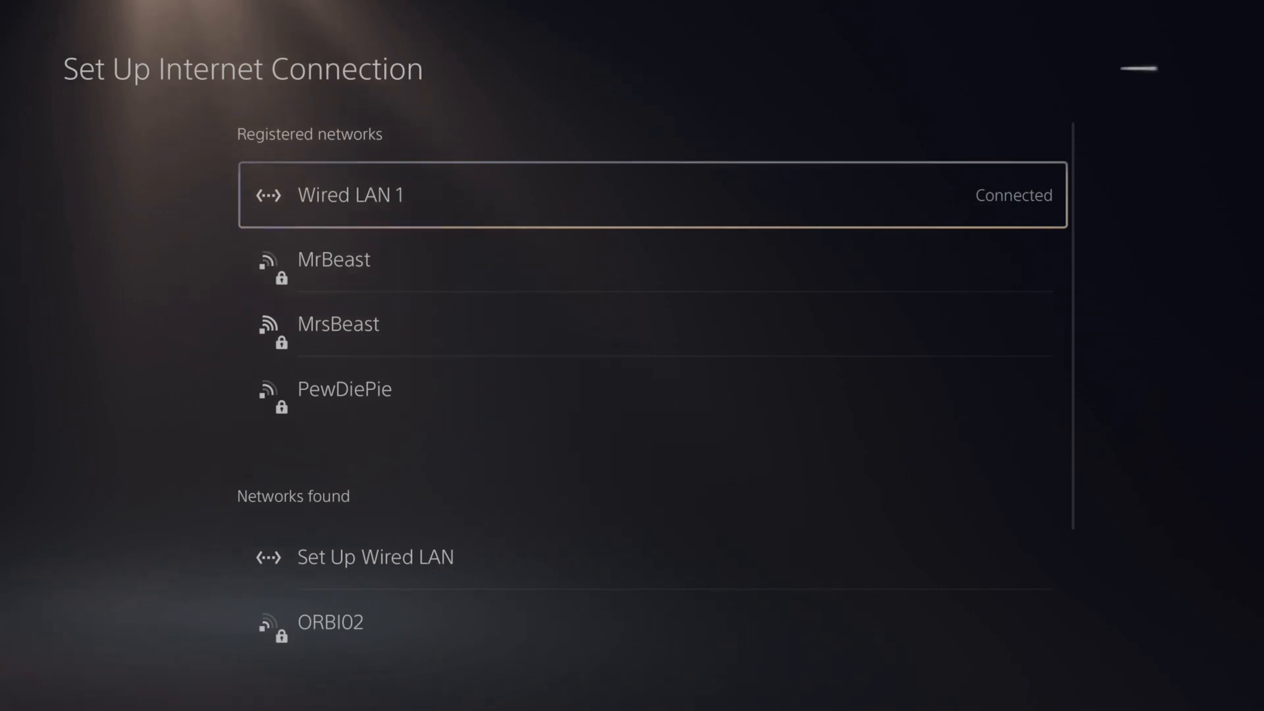
click(653, 195)
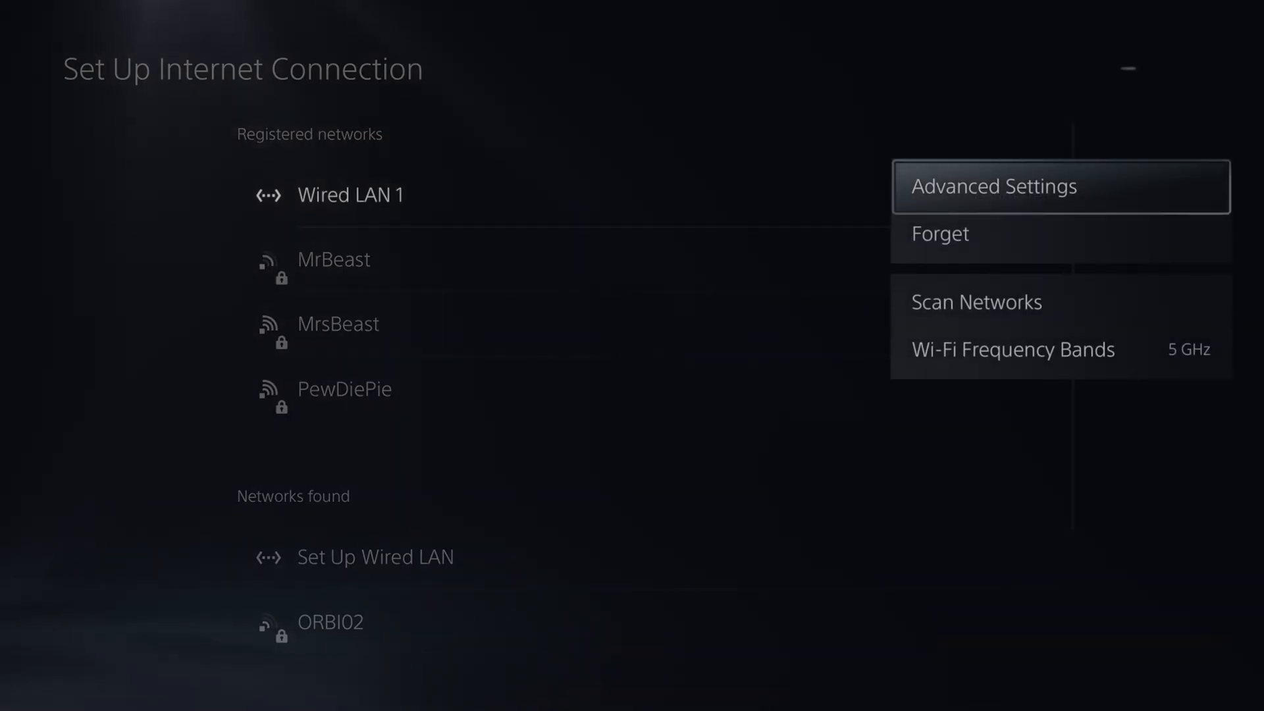
click(992, 186)
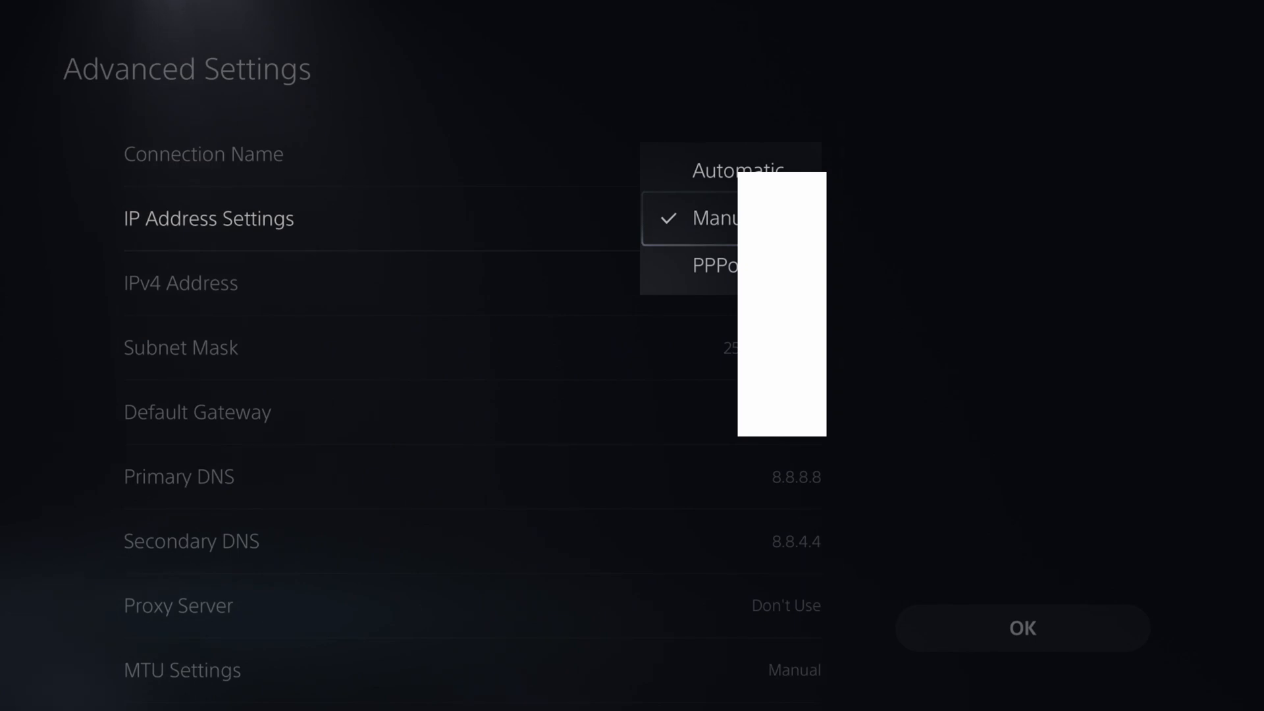
Keep IP addressing Manual and change the IPv4 address's .35 ending to new digits.
click(718, 218)
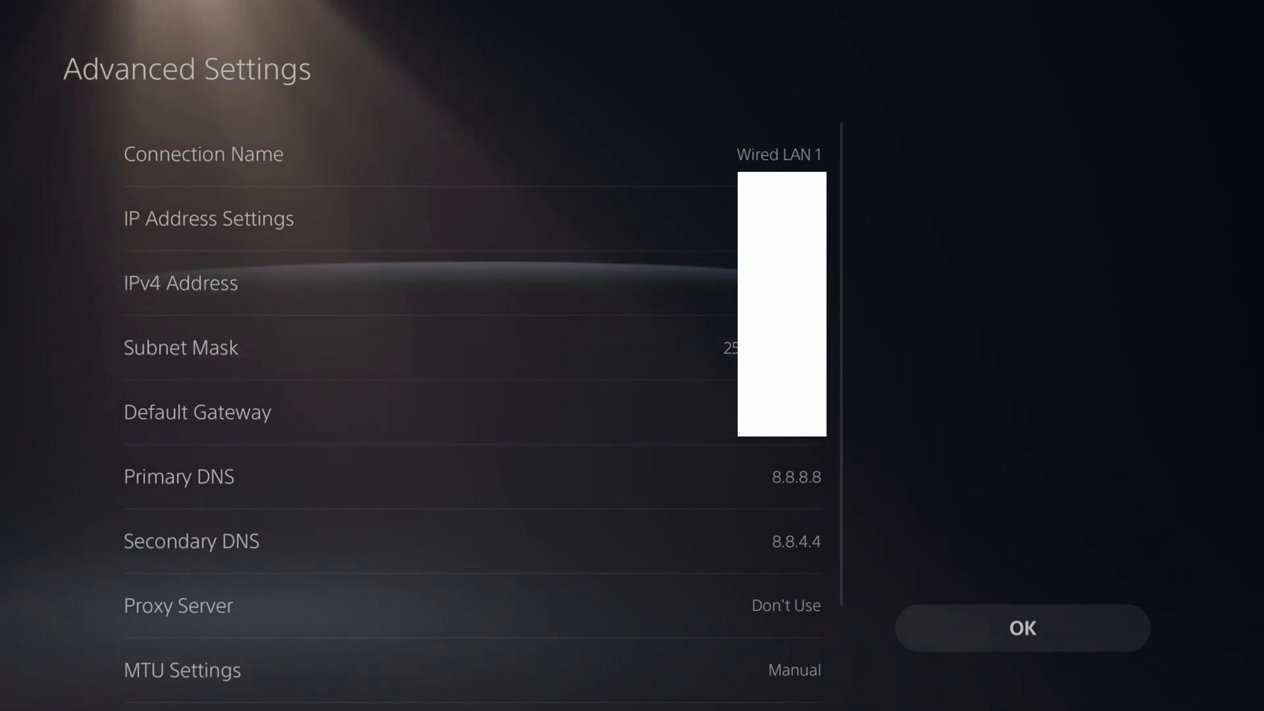
mouse_move(181, 282)
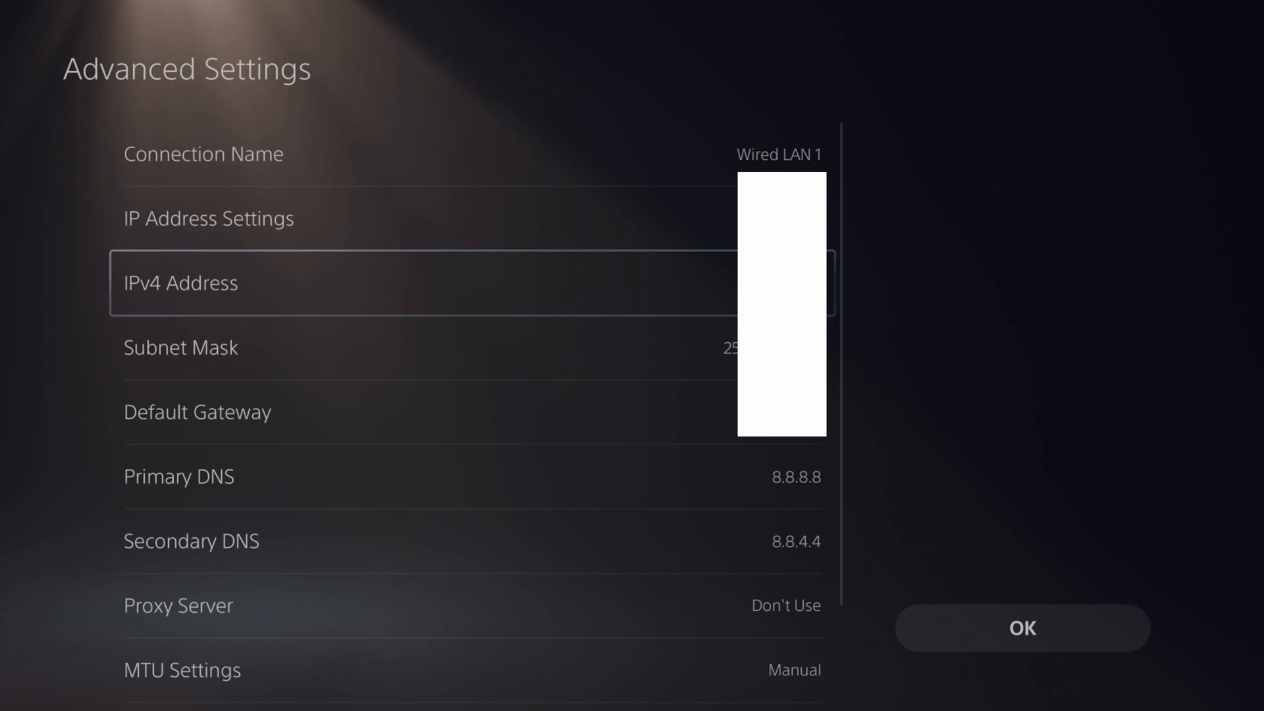
click(180, 282)
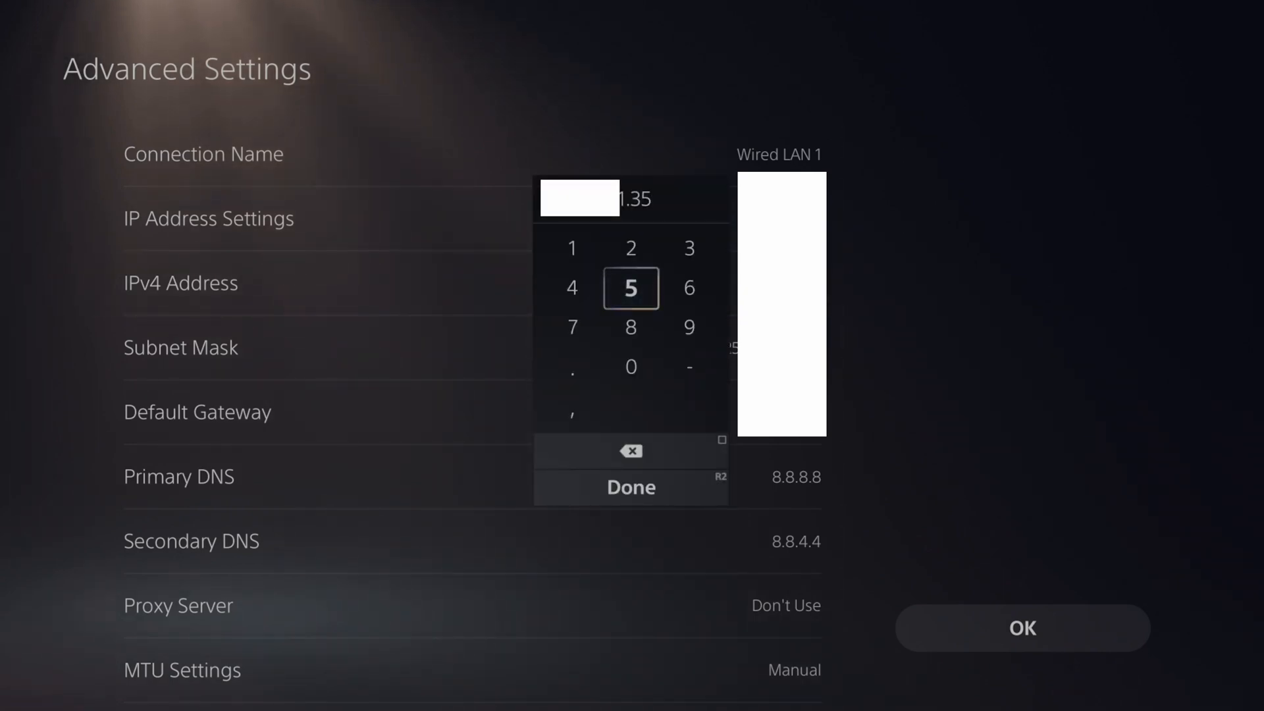
click(631, 288)
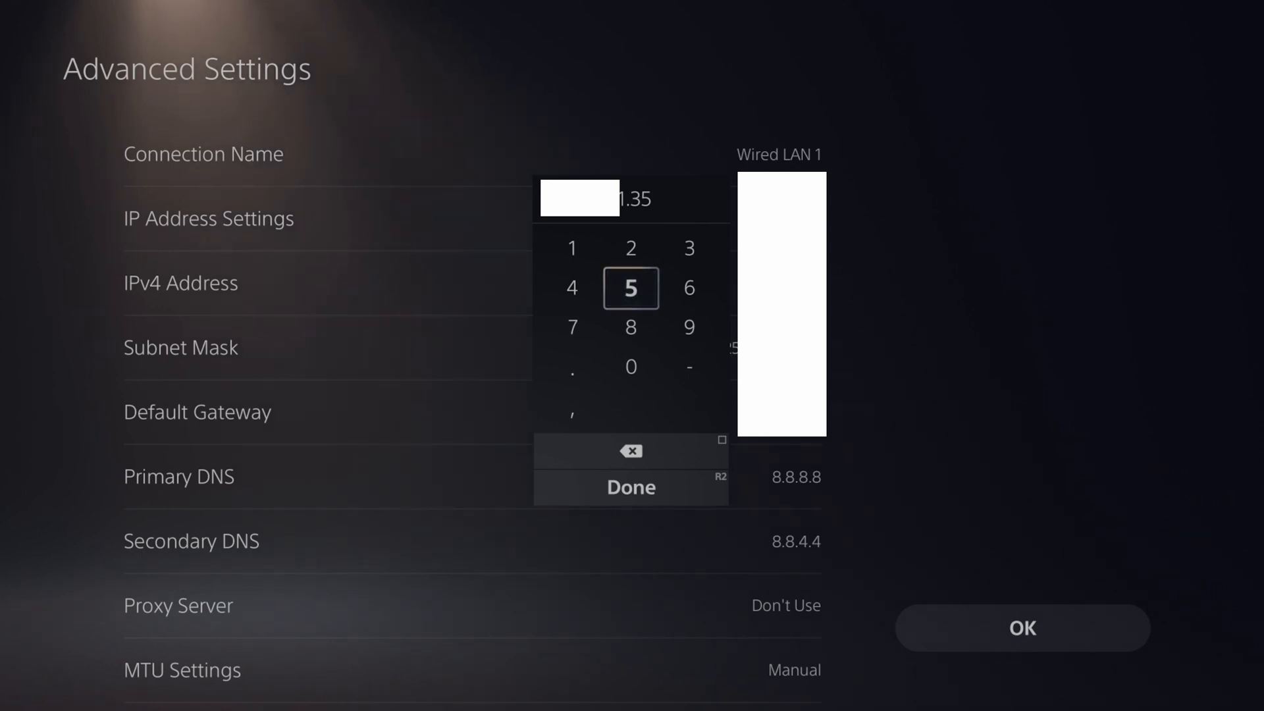
click(631, 450)
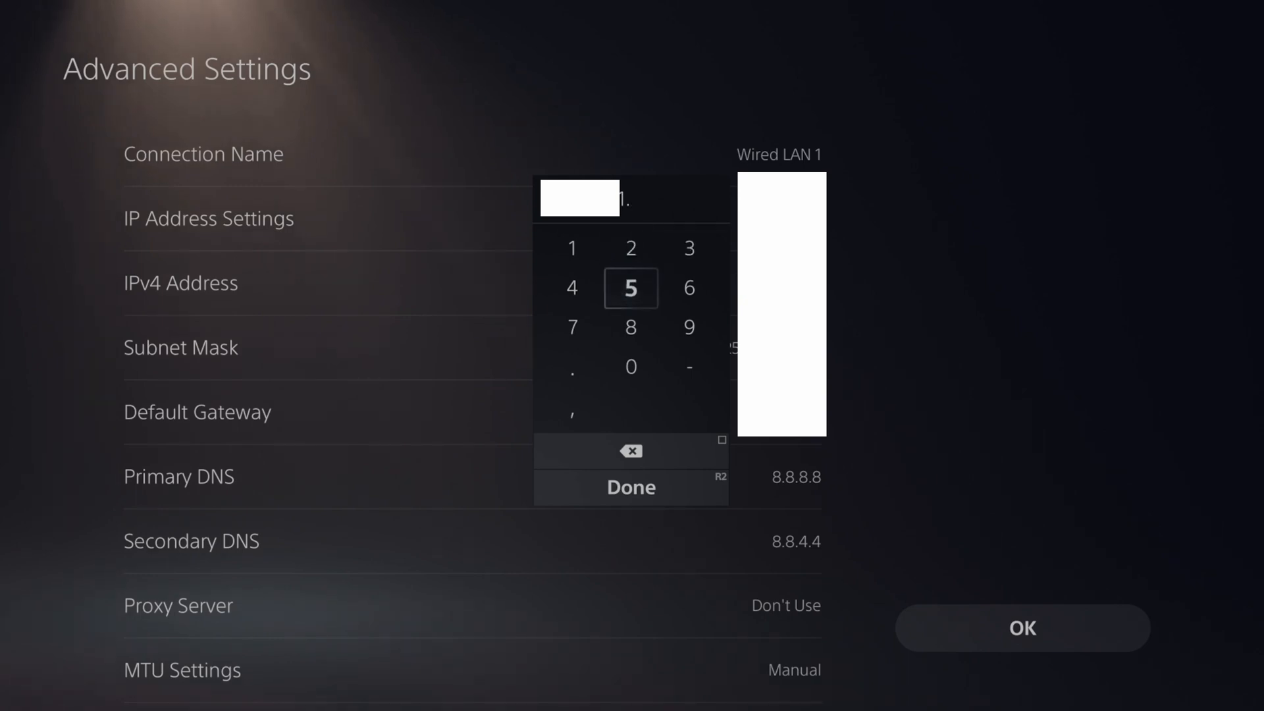
click(631, 247)
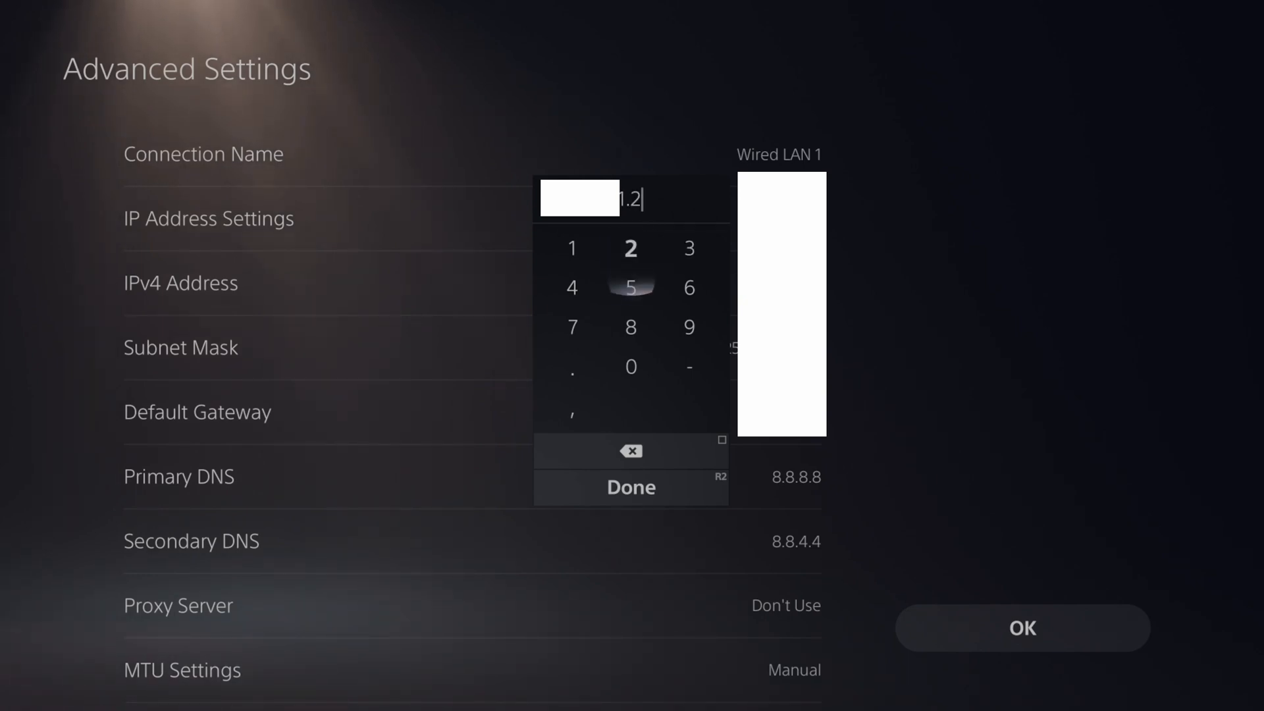
mouse_move(689, 327)
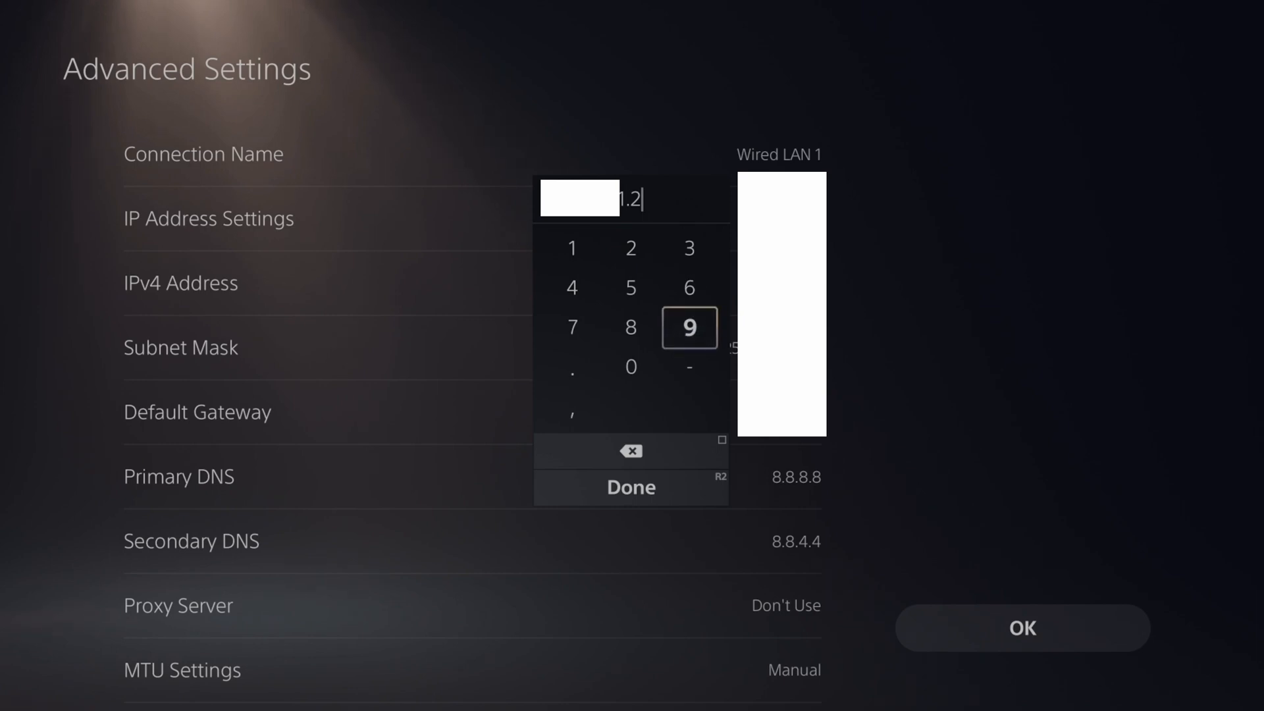
click(631, 488)
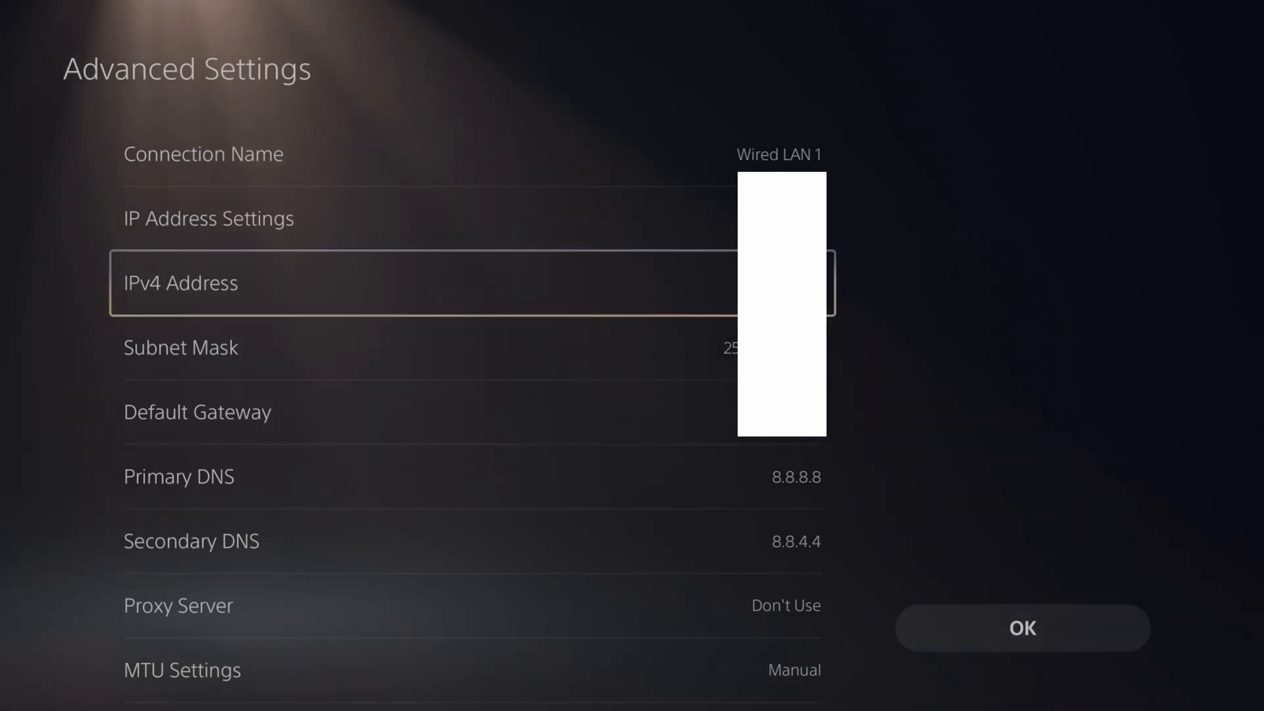
Confirm DNS 8.8.8.8 / 8.8.4.4 and MTU 1472, then save Wired LAN 1's settings.
scroll(down, 3)
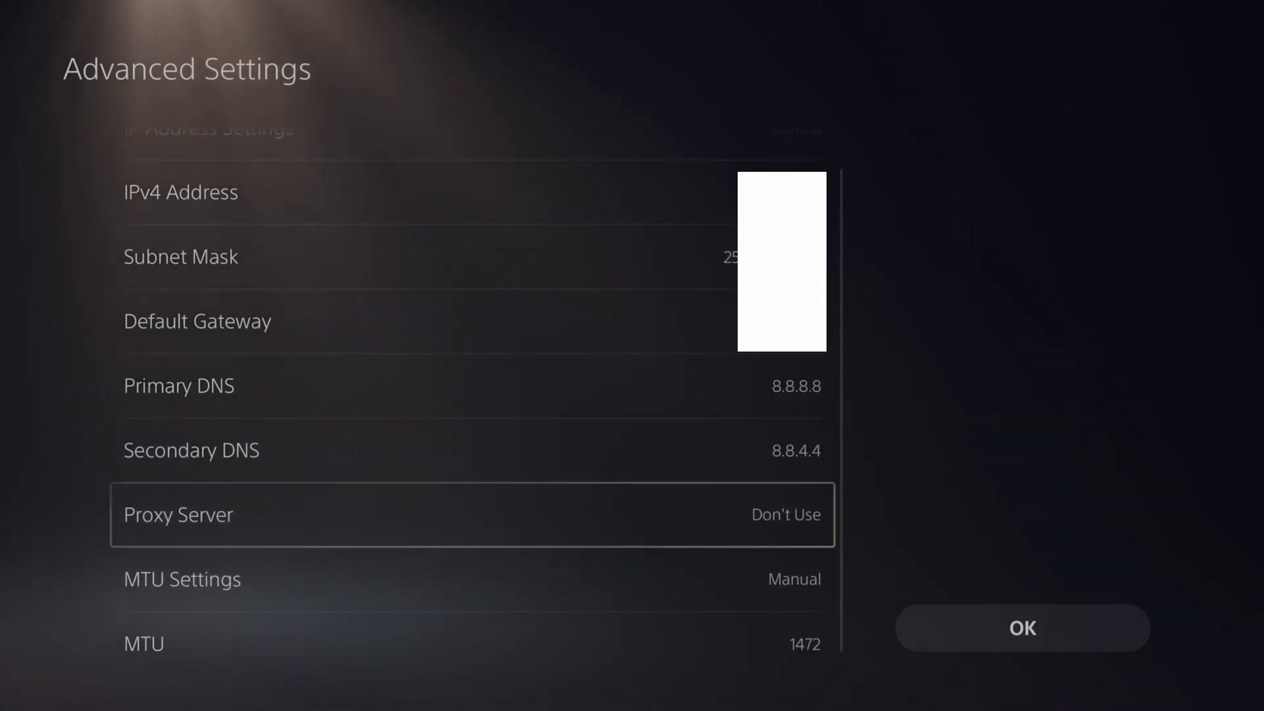
click(180, 191)
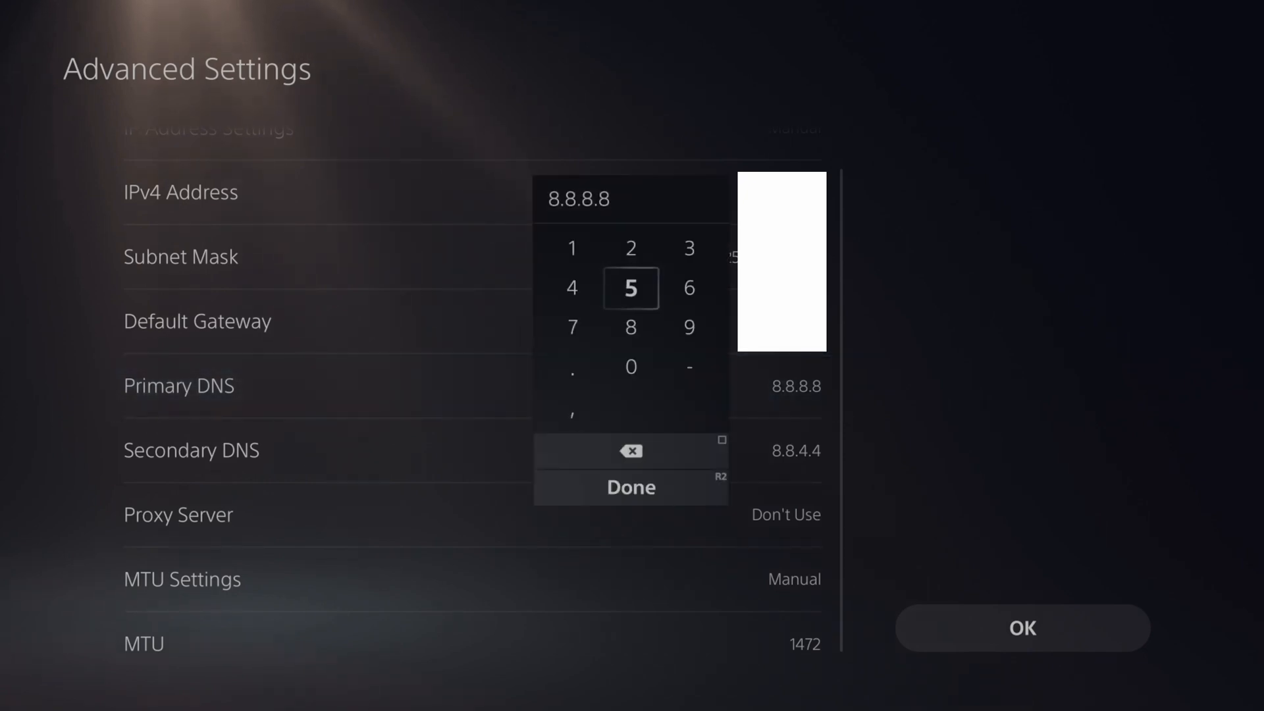
click(630, 488)
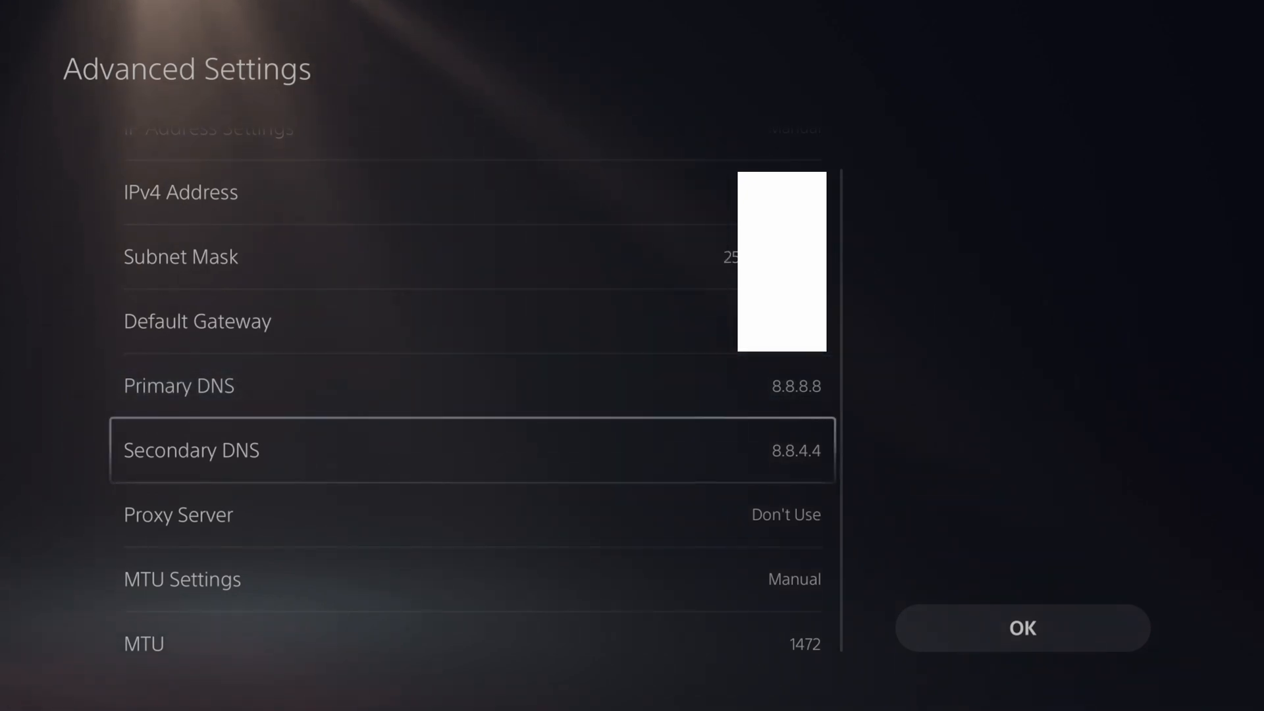
click(471, 450)
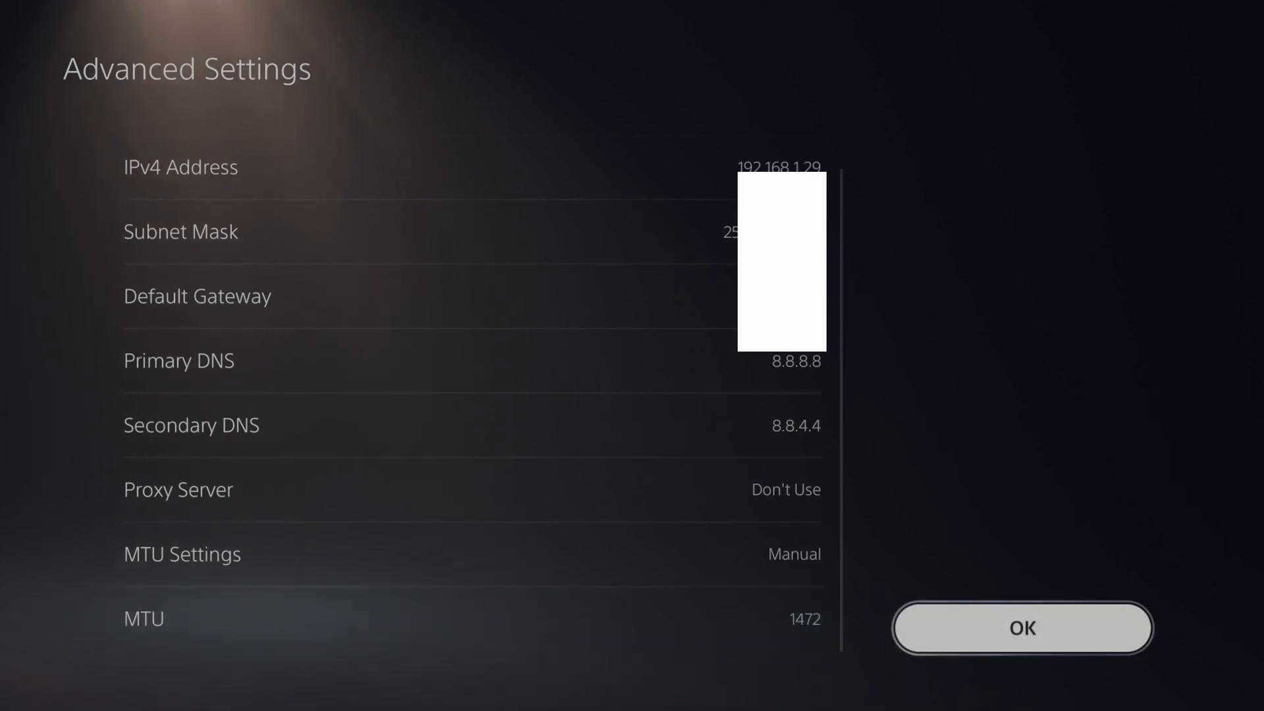
click(1023, 628)
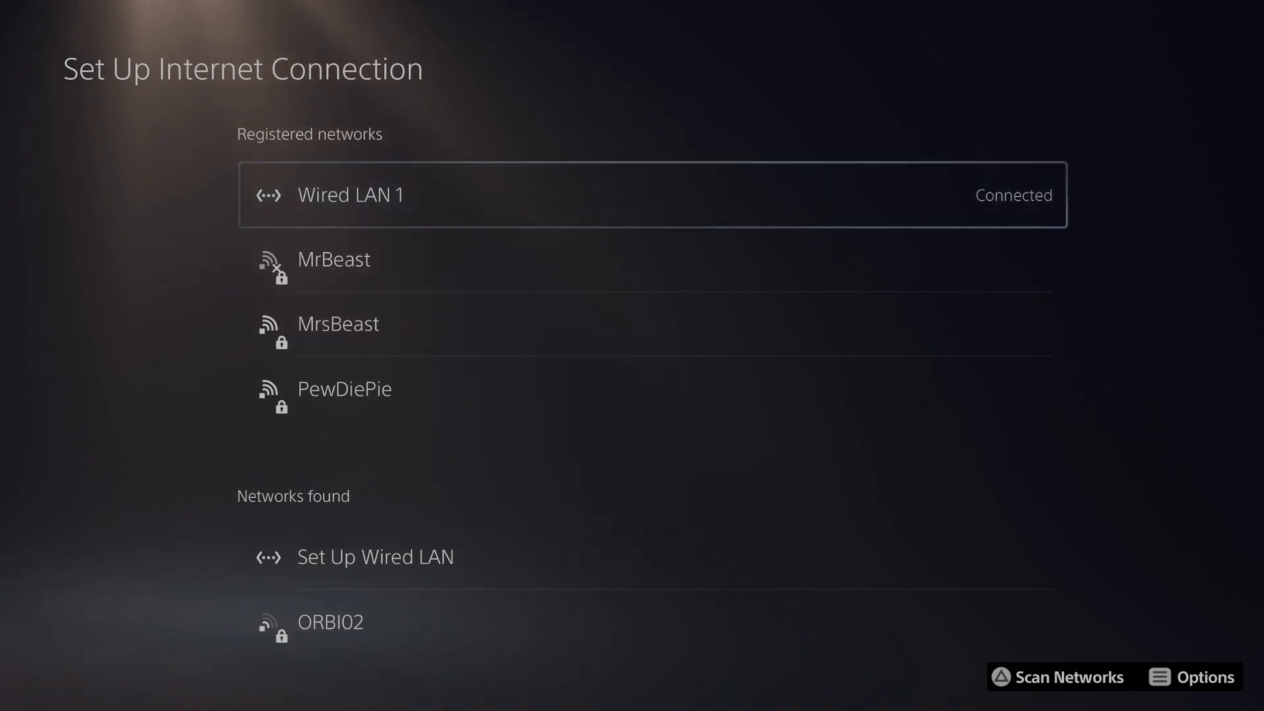
Review Wi-Fi Frequency Bands keeping 5 GHz, then reopen Wired LAN 1's options.
click(1196, 677)
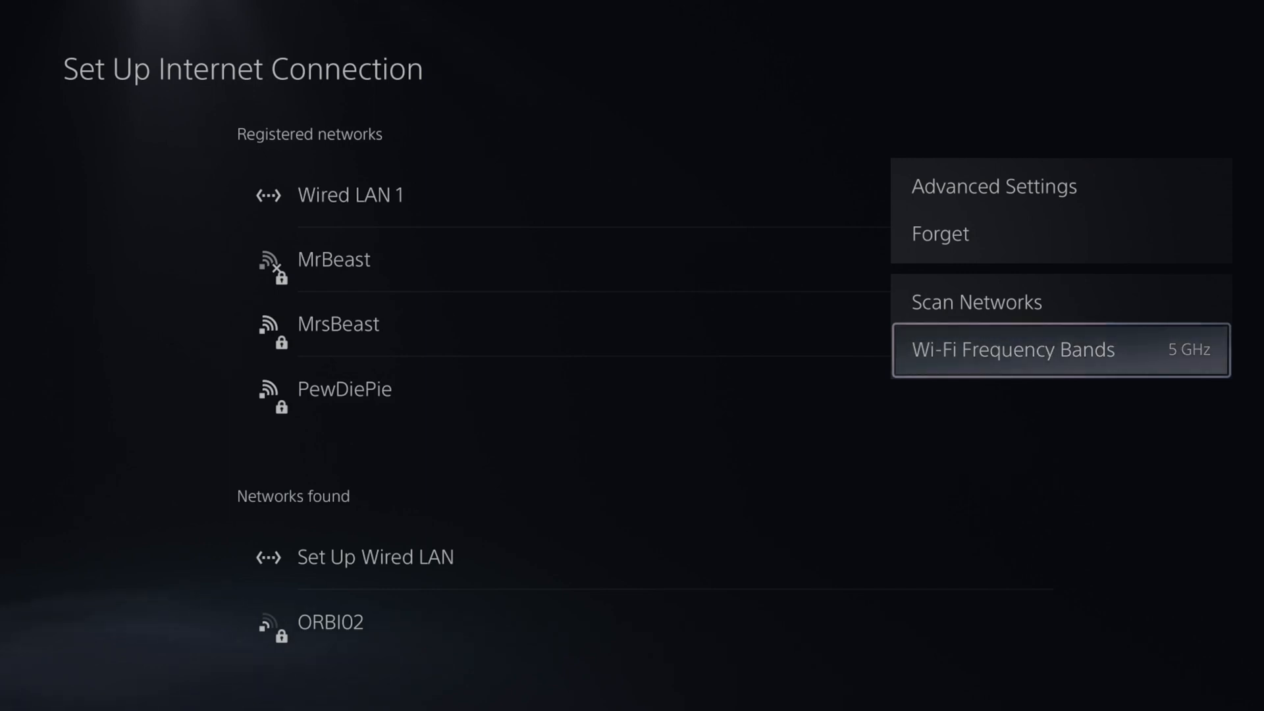
click(1013, 349)
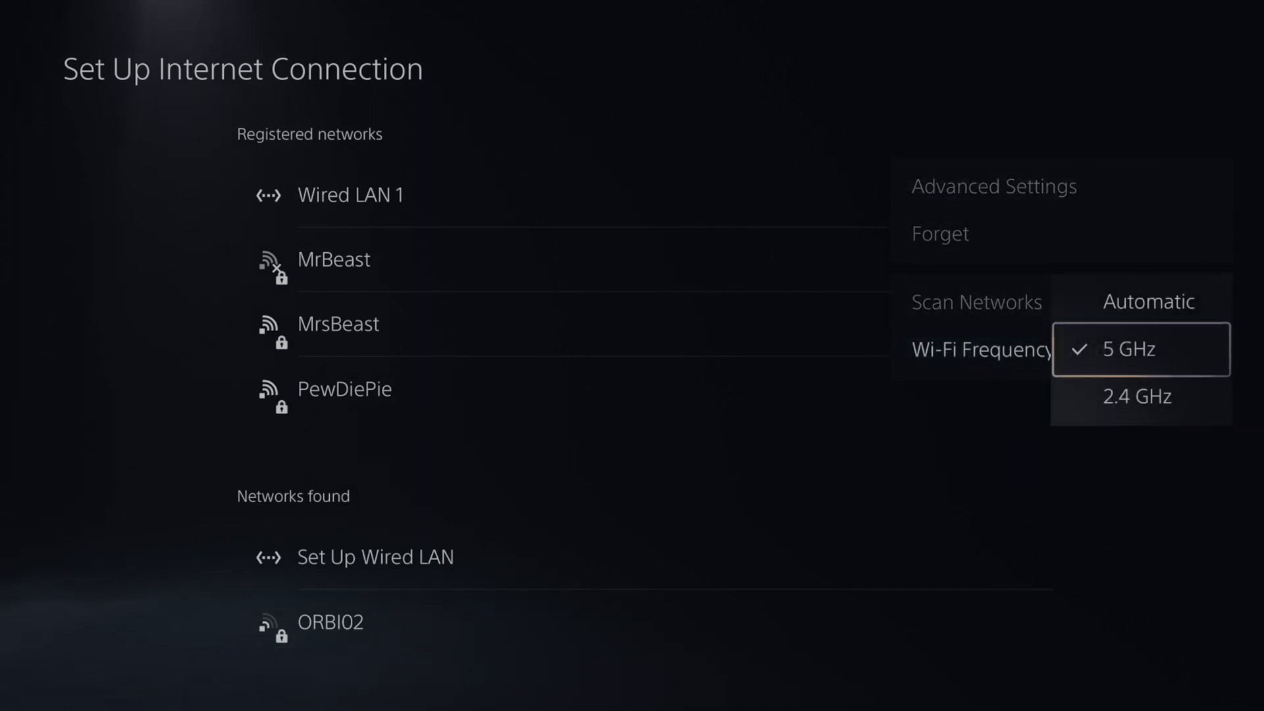
click(1135, 348)
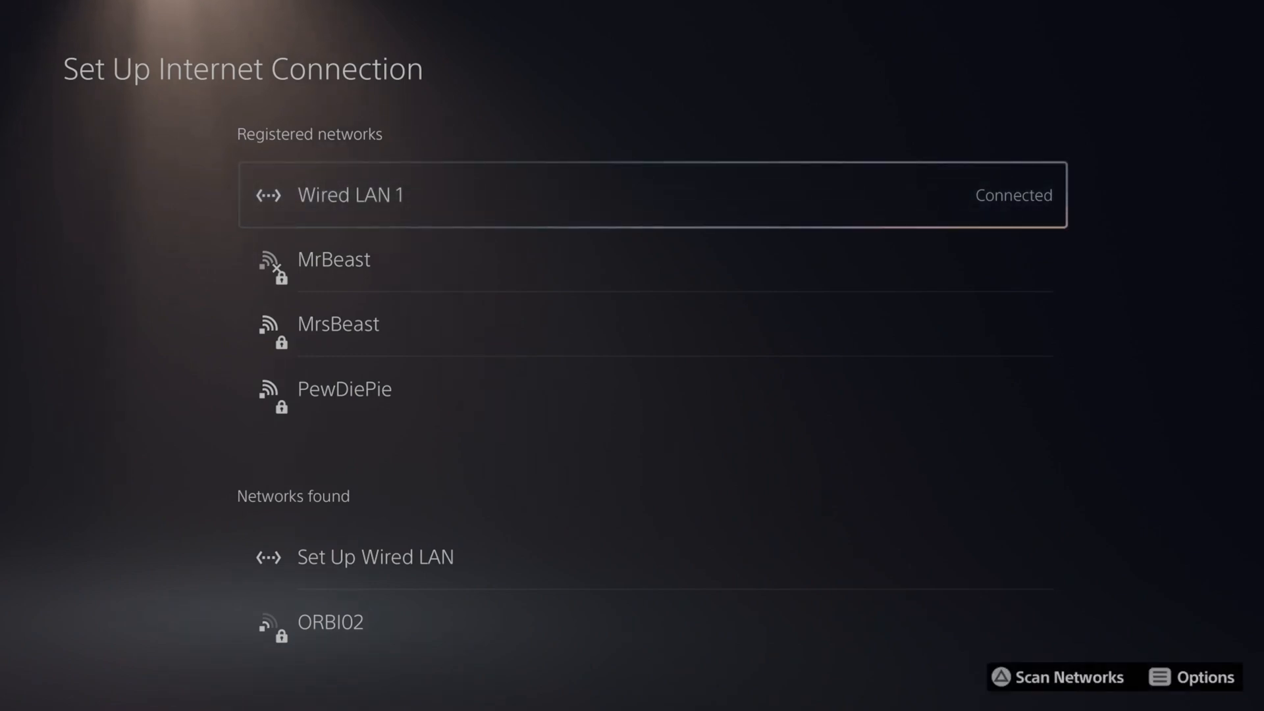
scroll(down, 3)
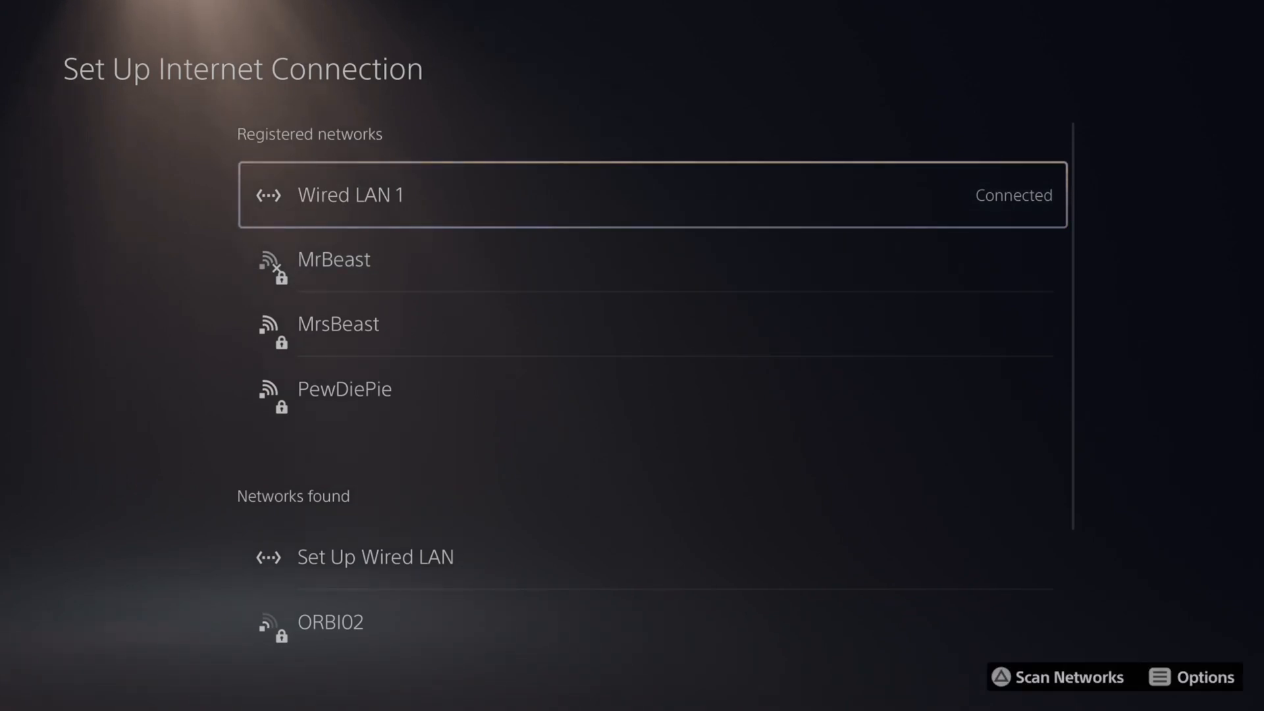
click(1197, 676)
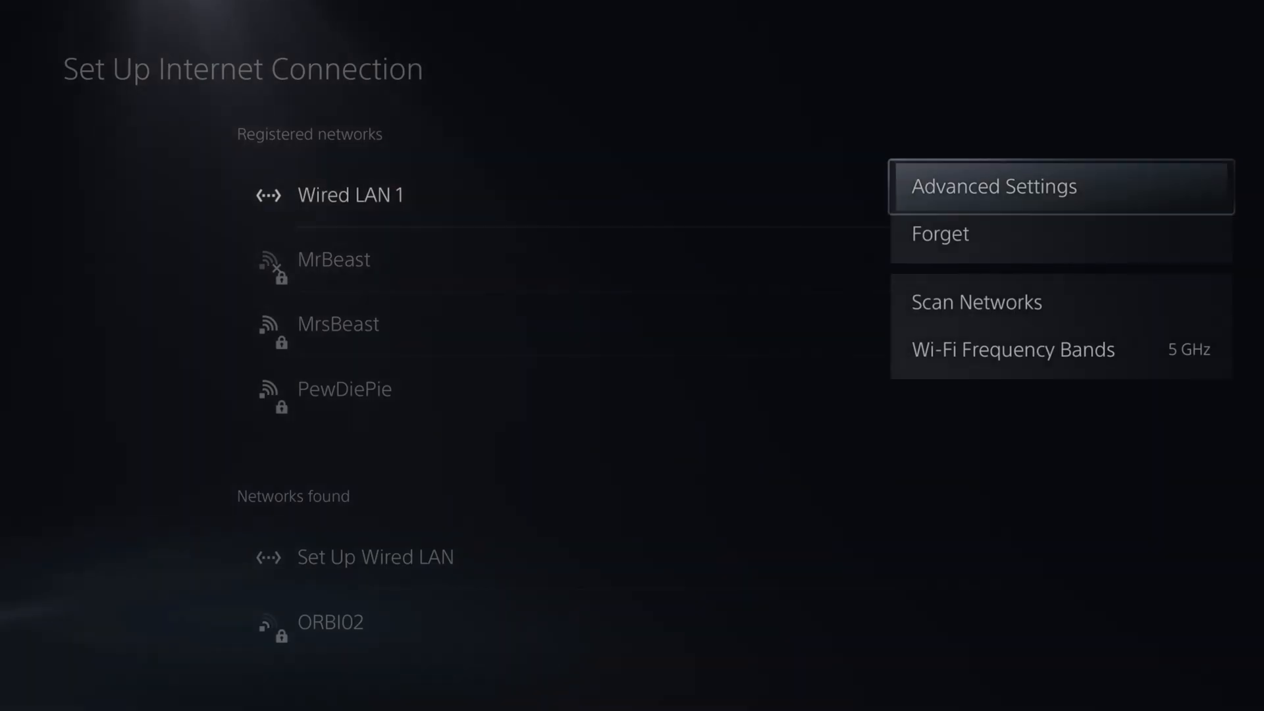
Select Advanced Settings, then back out to the main Settings list.
click(1012, 349)
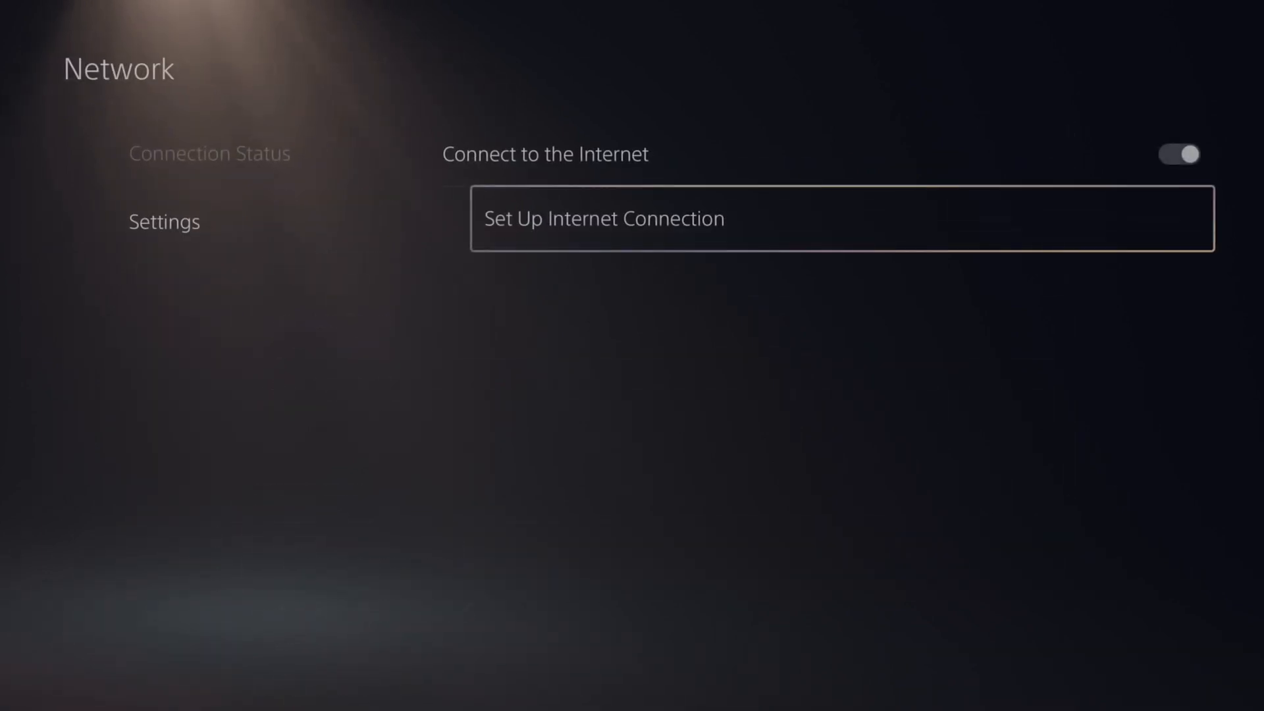
key(Escape)
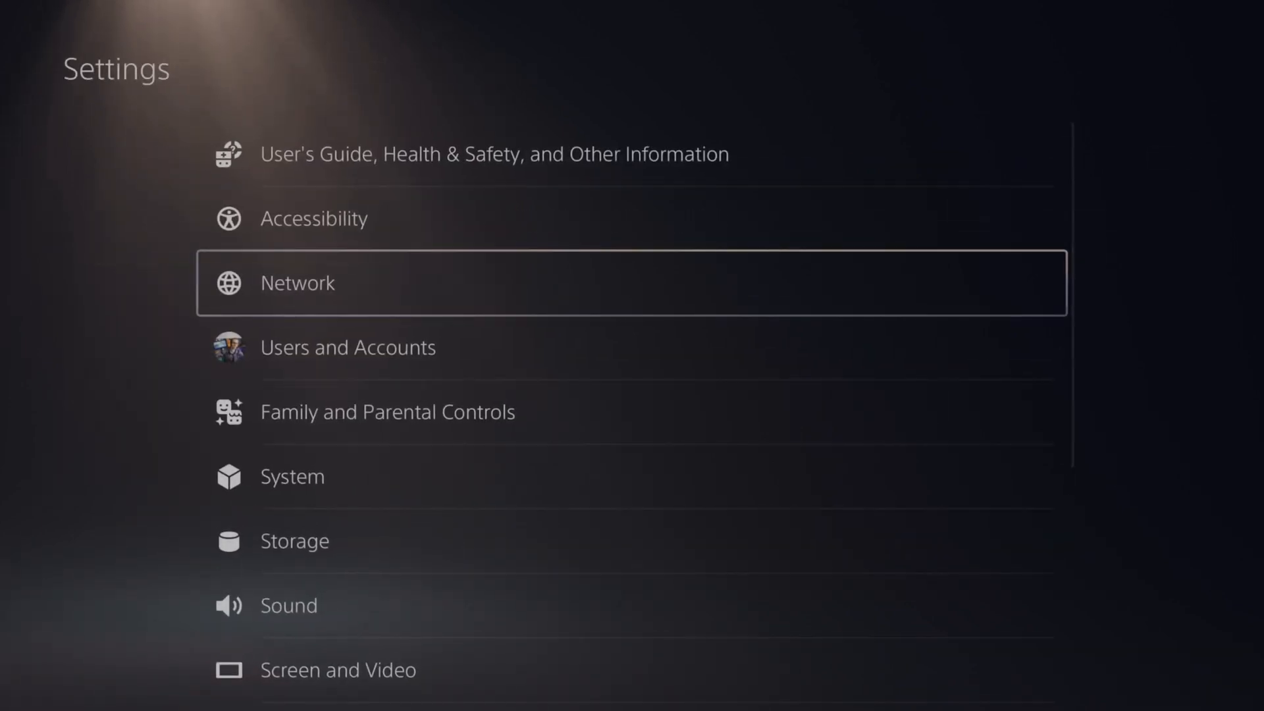